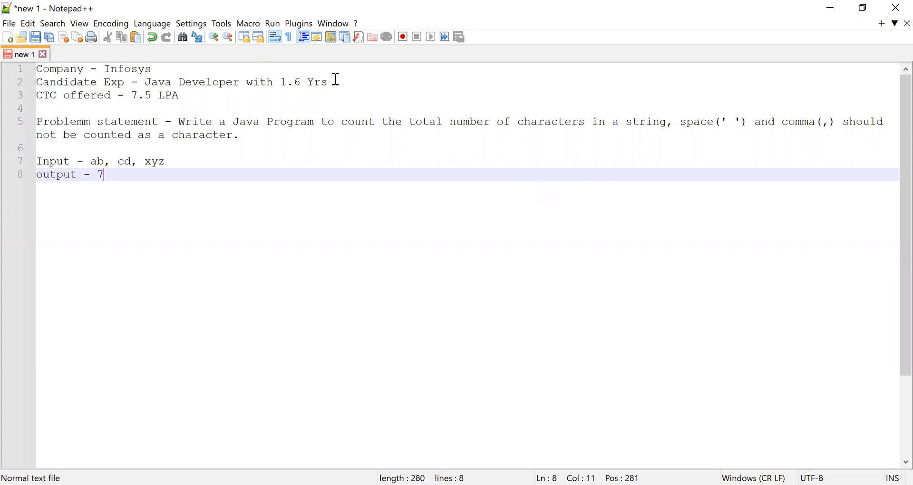
pyautogui.moveTo(213, 81)
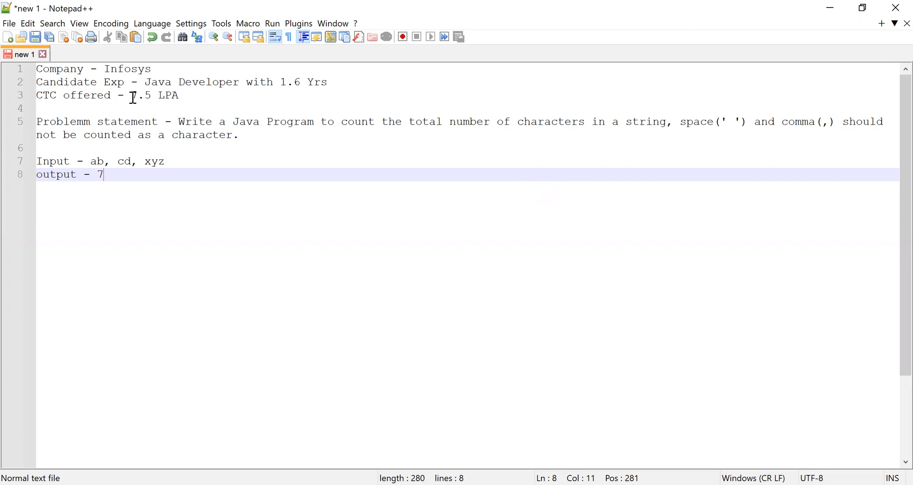
# - Highlight the problem statement: the 7.5 LPA salary and the character-counting task
pyautogui.moveTo(130, 95); pyautogui.dragTo(179, 95)
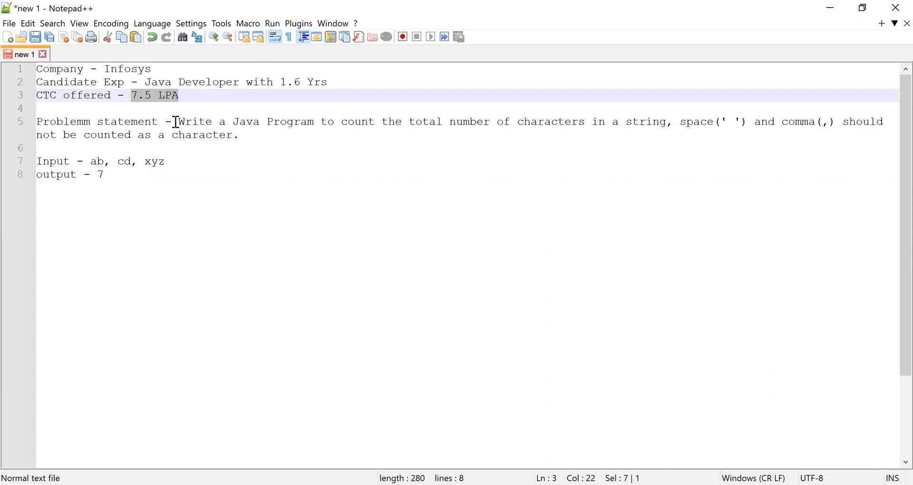
pyautogui.moveTo(177, 121); pyautogui.dragTo(645, 121)
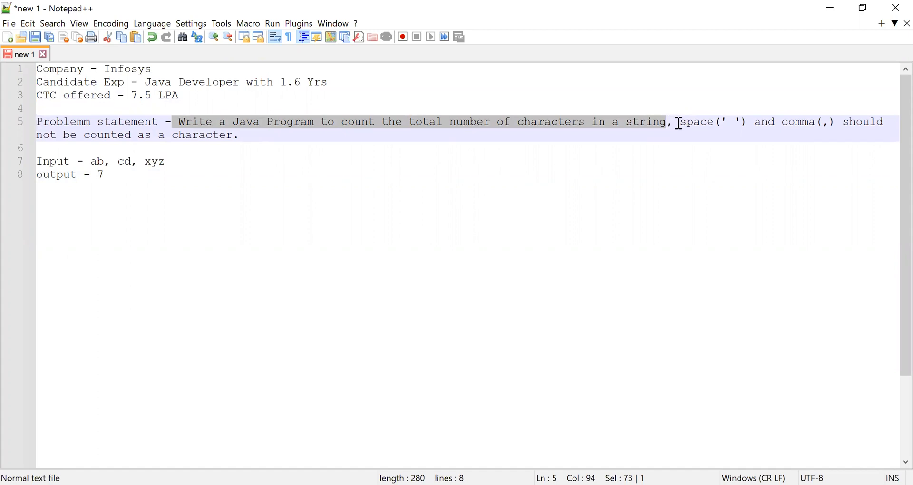
pyautogui.moveTo(681, 122)
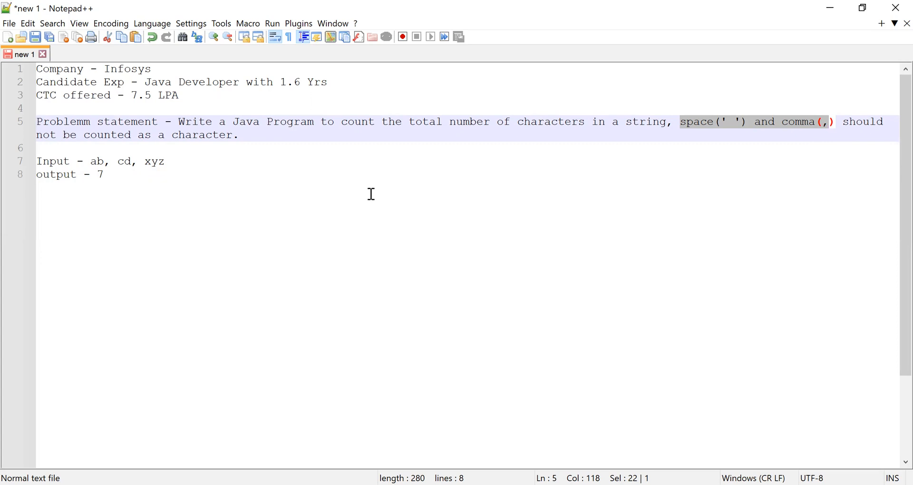
pyautogui.click(92, 161)
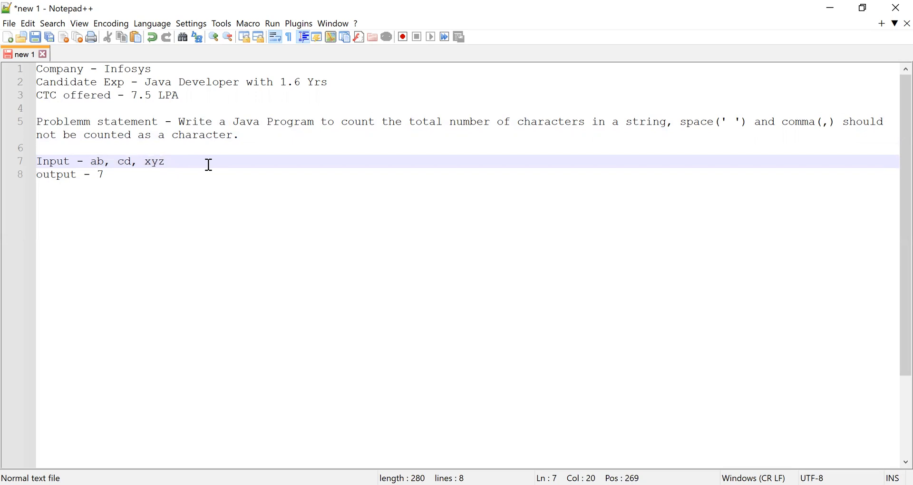
pyautogui.moveTo(183, 175)
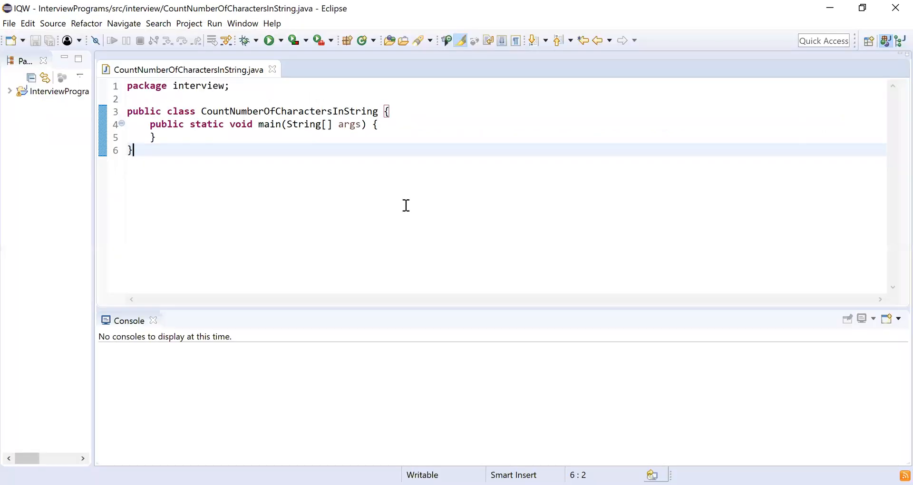
pyautogui.moveTo(367, 161)
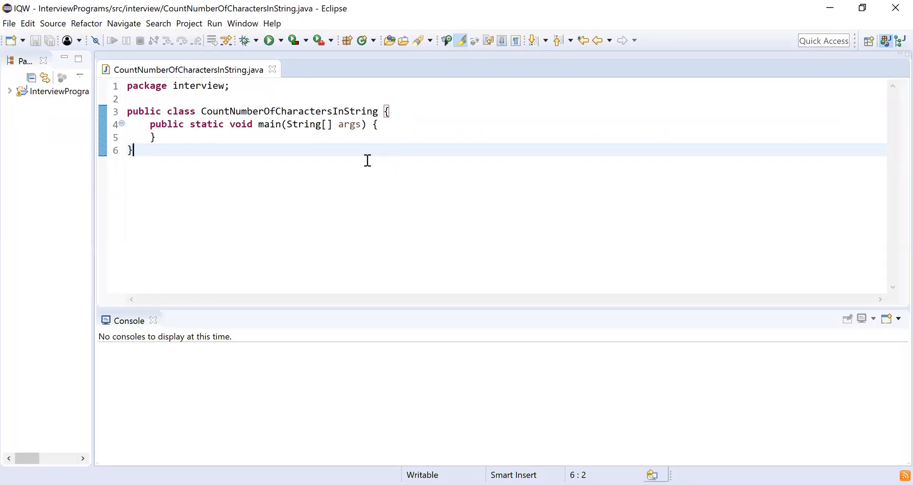
# - Declare String str = "ab, cd, xyz" and int count = 0 inside main
pyautogui.doubleClick(289, 112)
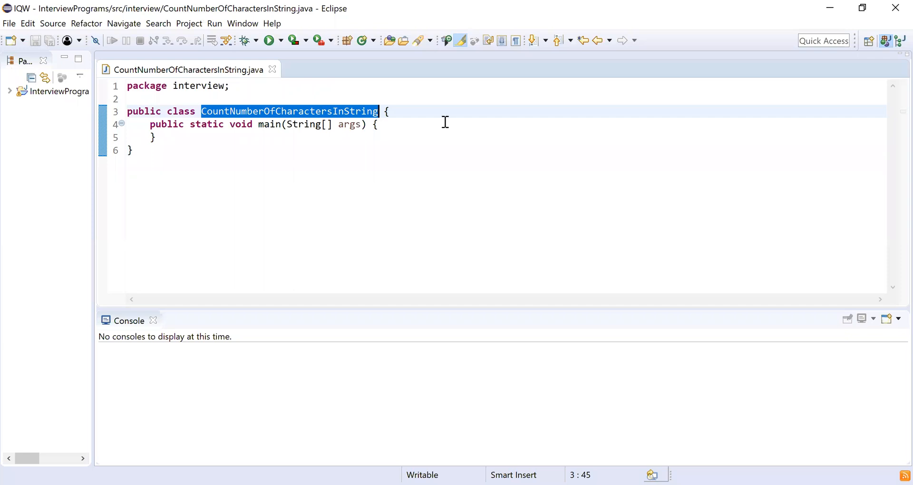
pyautogui.moveTo(426, 134)
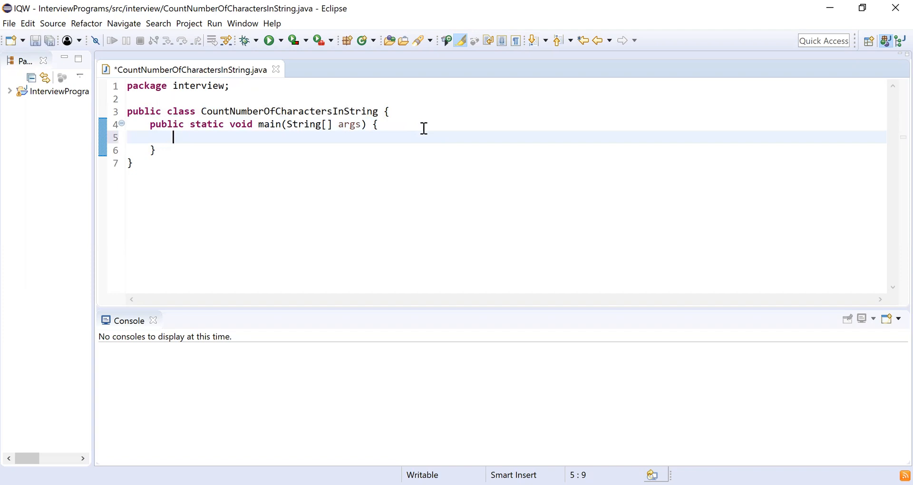
pyautogui.write('String')
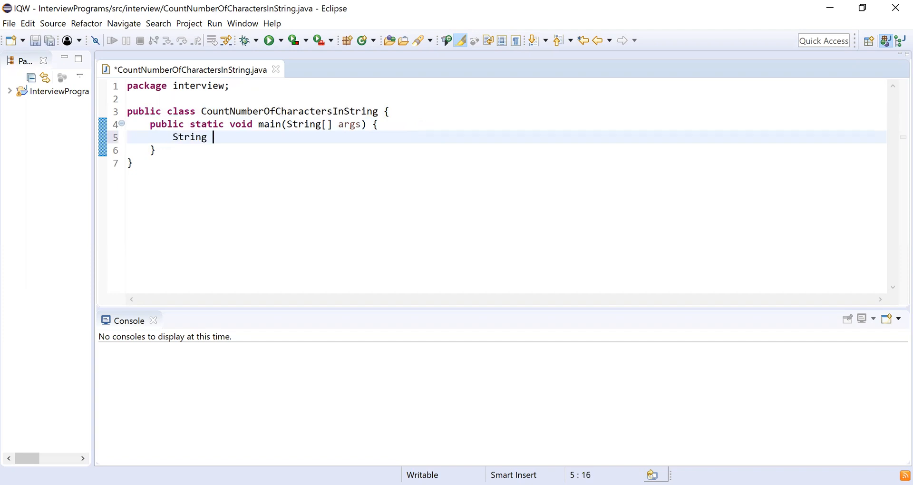
pyautogui.write('str="ab, cd, xyz')
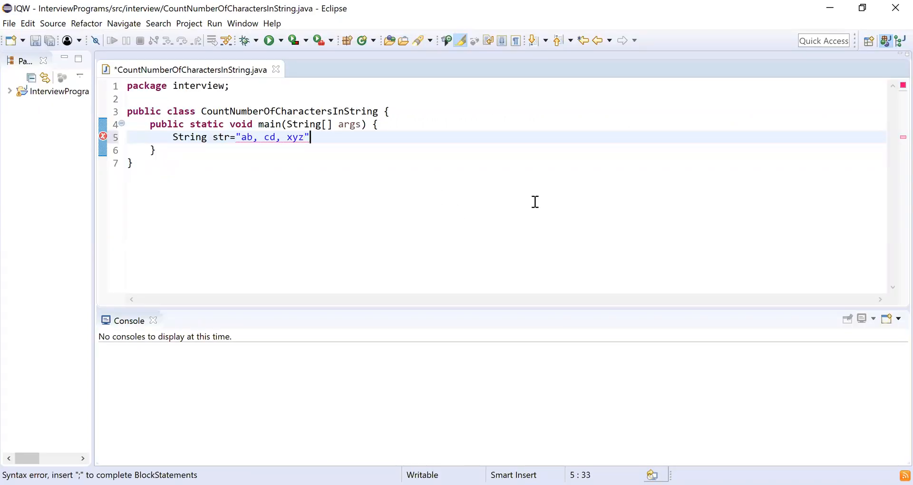
pyautogui.write(';')
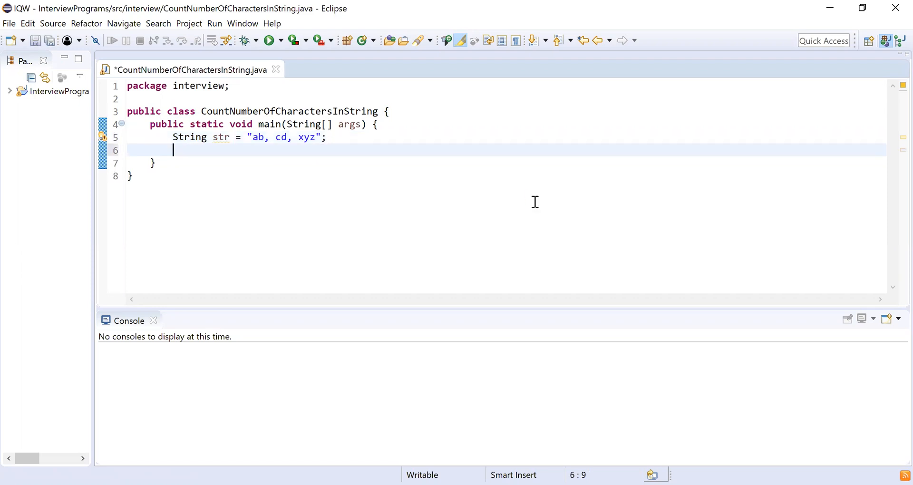
pyautogui.write('int cou')
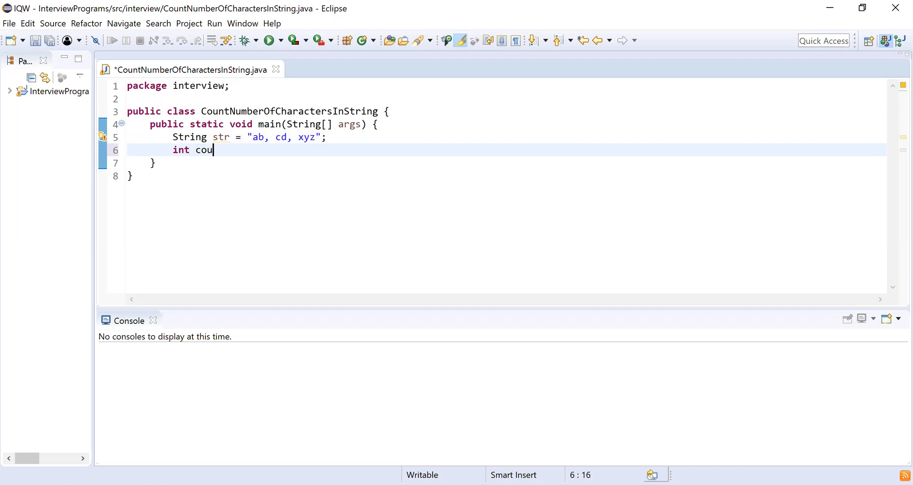
pyautogui.write('nt =0;')
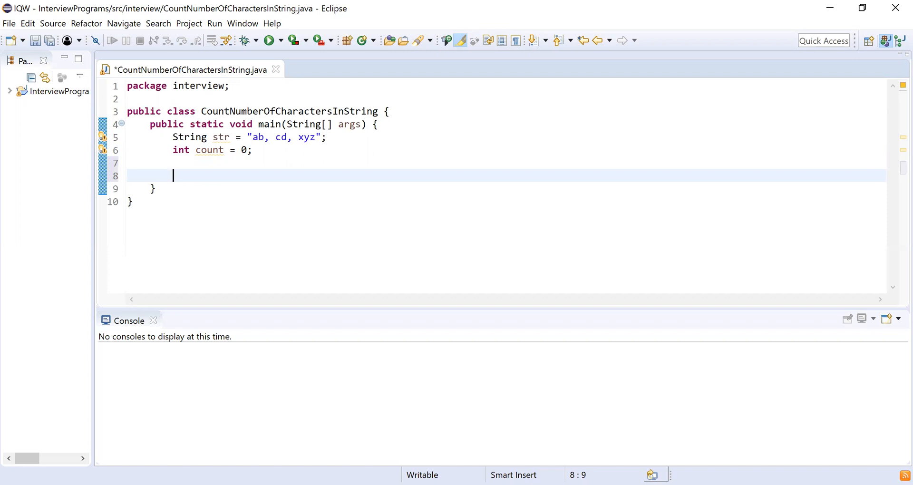
# - Write for(int i=0; i<str.length(); i++) and begin an if( statement inside it
pyautogui.write('for')
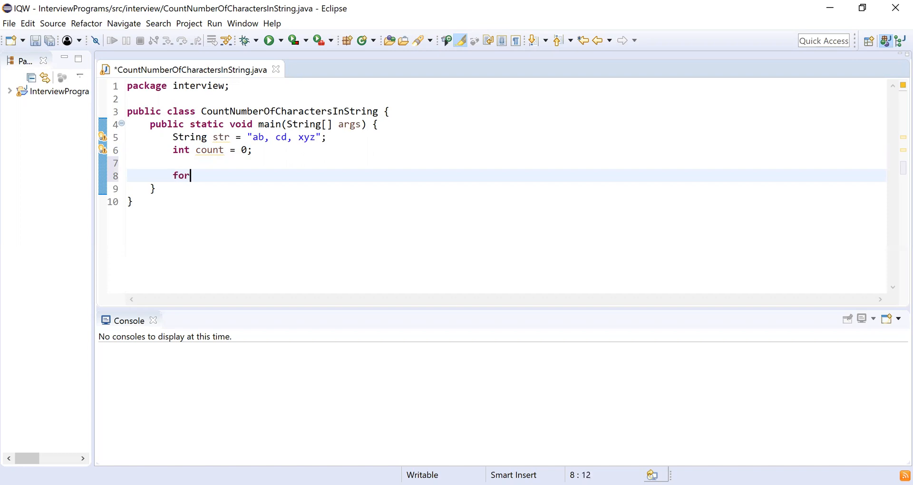
pyautogui.write('(int i')
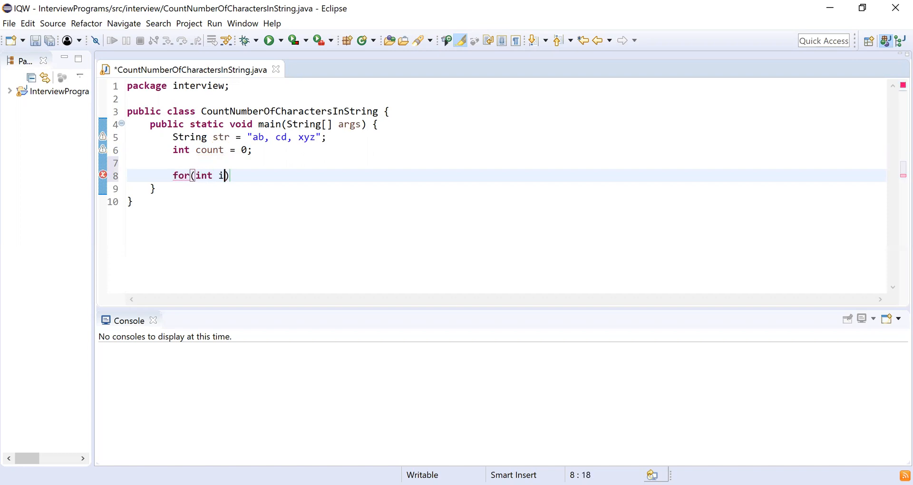
pyautogui.write('=0;')
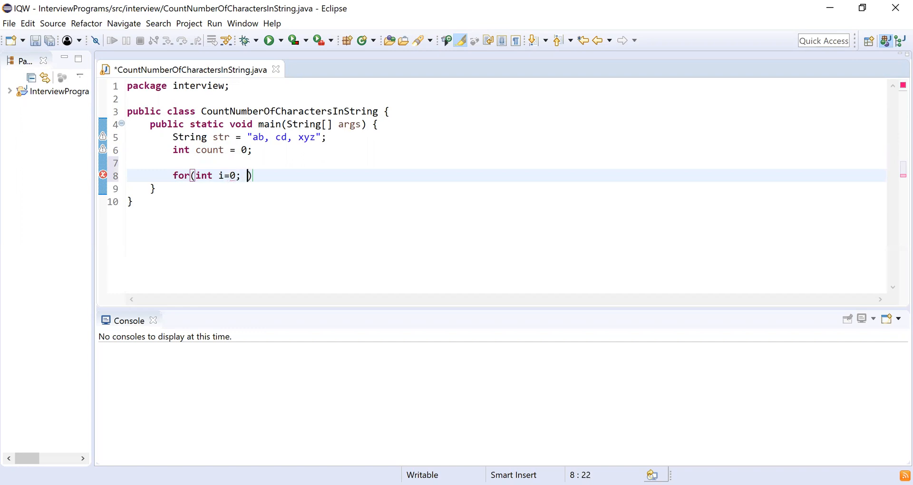
pyautogui.write('i<')
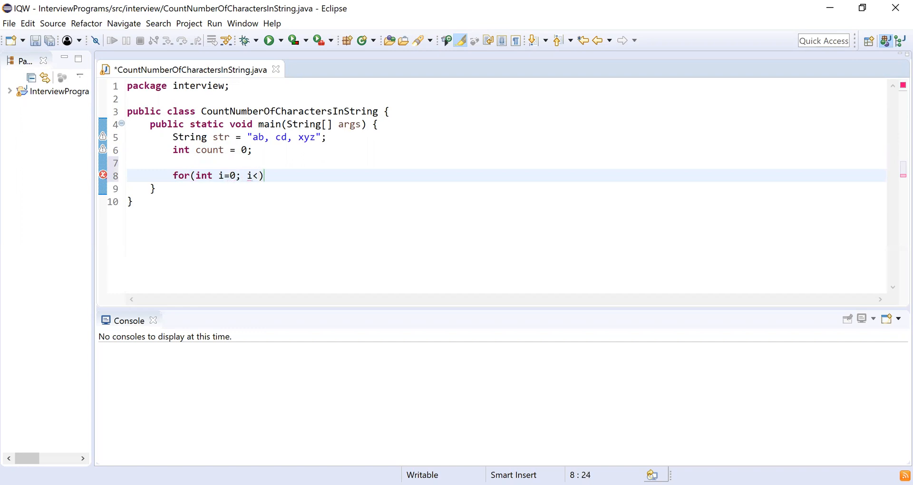
pyautogui.write('str.lr')
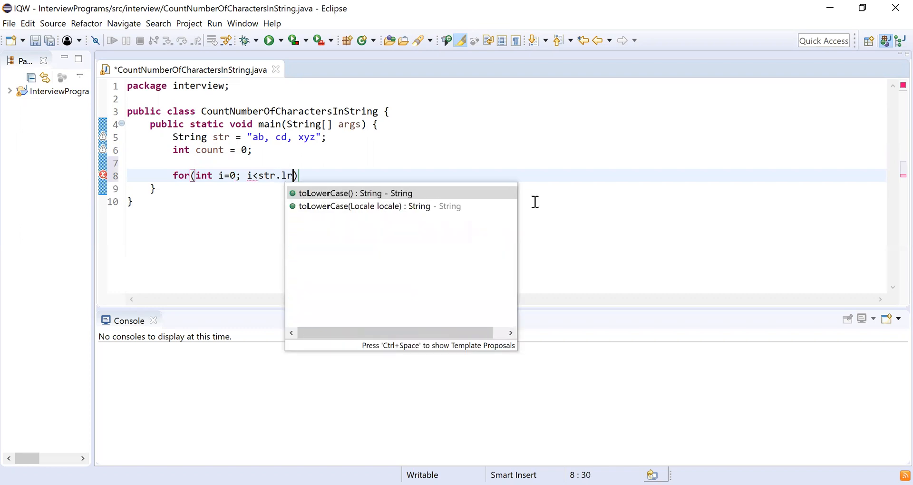
pyautogui.write('ength();')
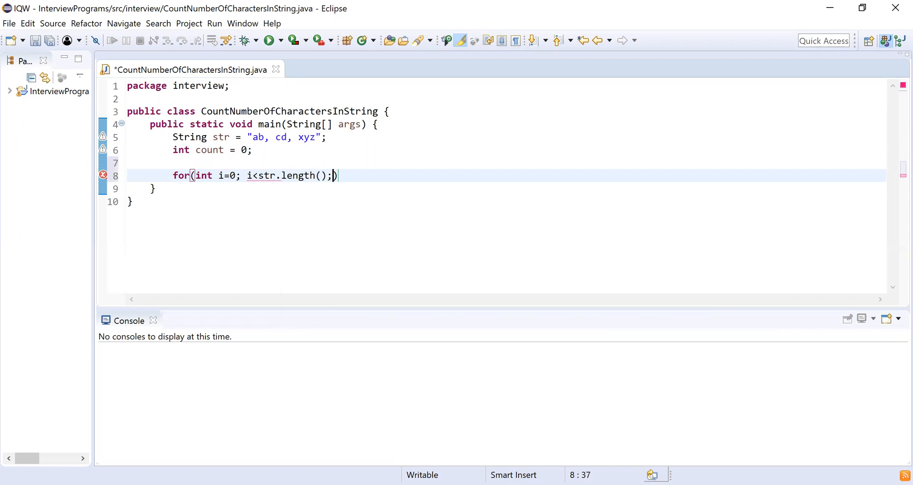
pyautogui.write('i++')
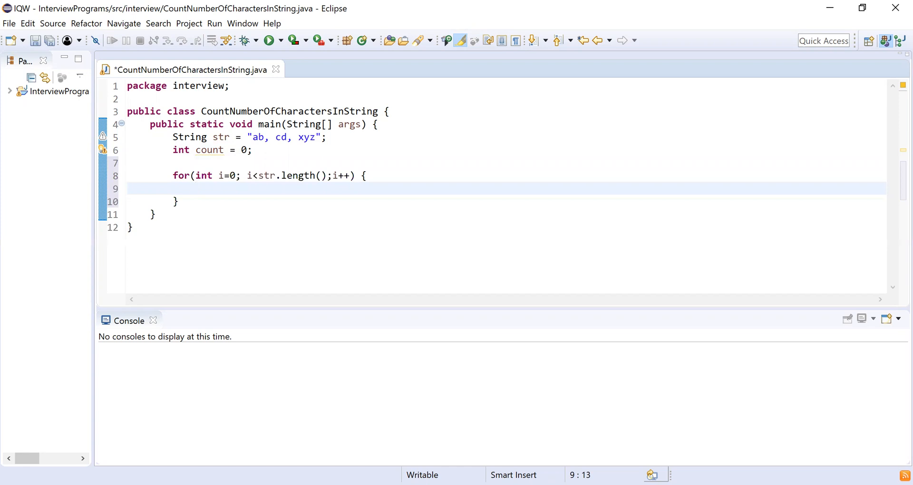
pyautogui.write('if(')
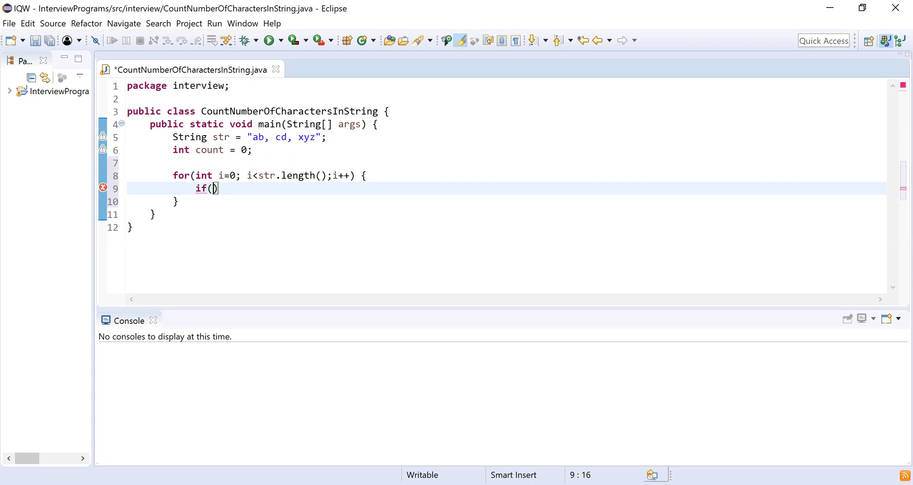
# - Write the if condition: str.charAt(i) != ' ' && str.charAt(i) != ','
pyautogui.write('st')
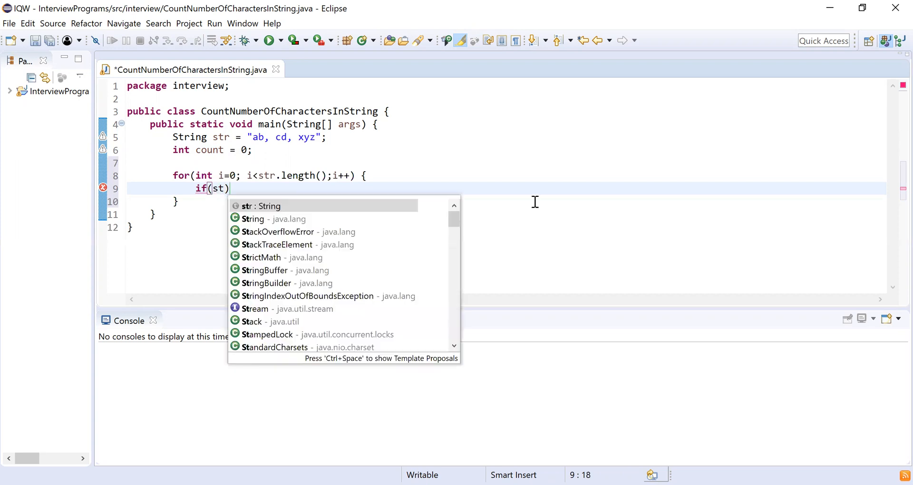
pyautogui.write('r.charAt(i')
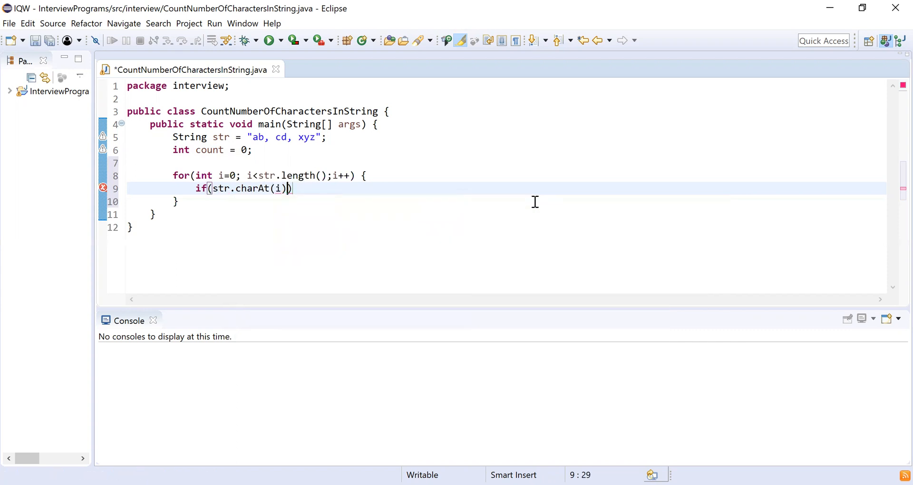
pyautogui.write('!=')
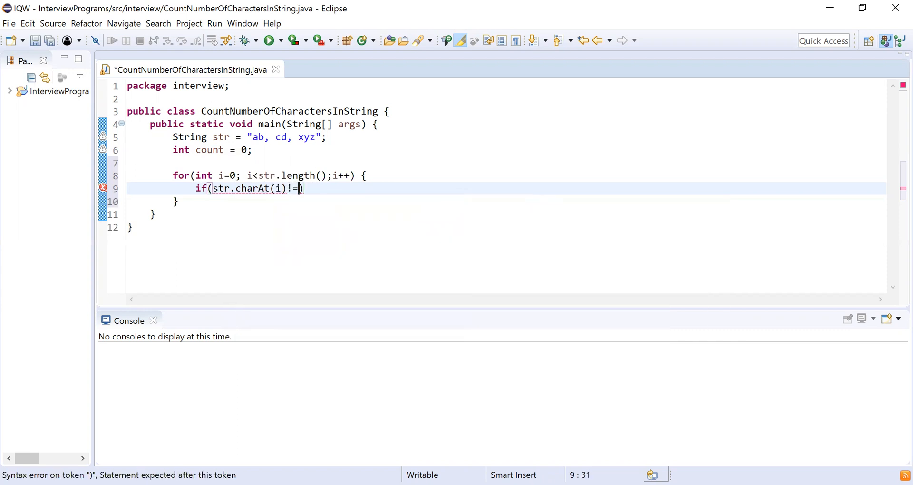
pyautogui.write("' '")
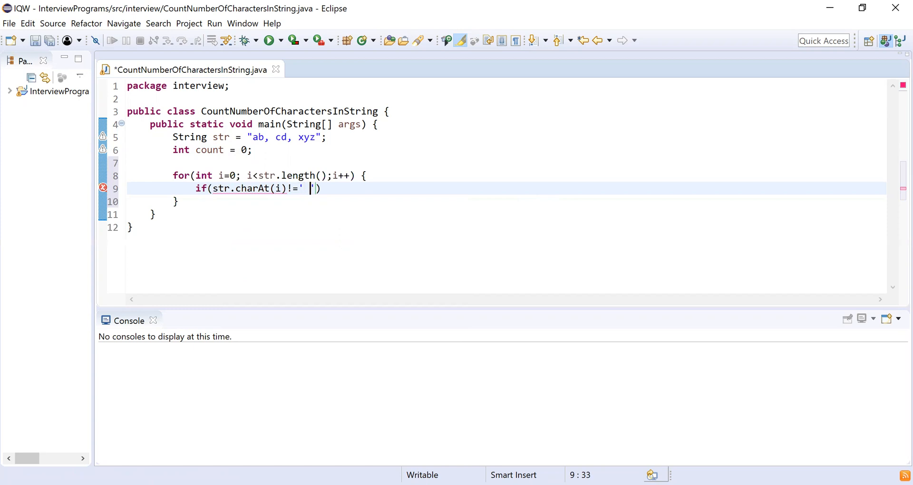
pyautogui.write('&& str.charAt(index')
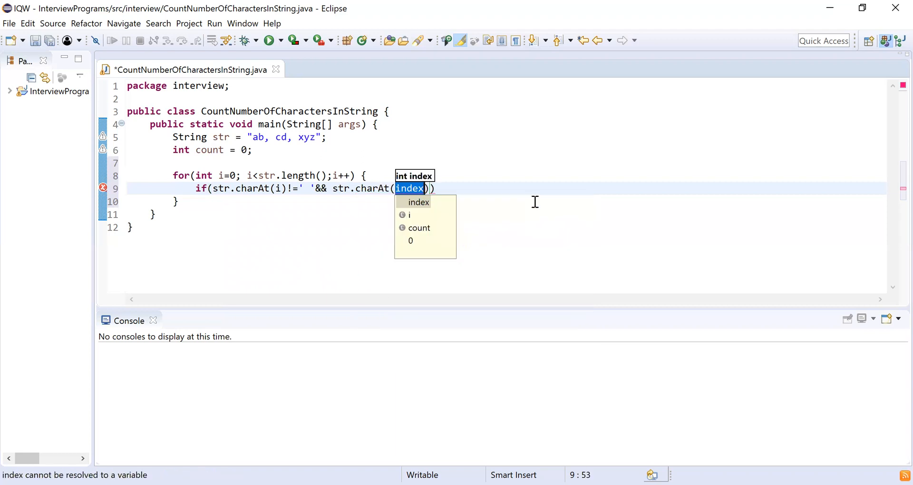
pyautogui.write('i')
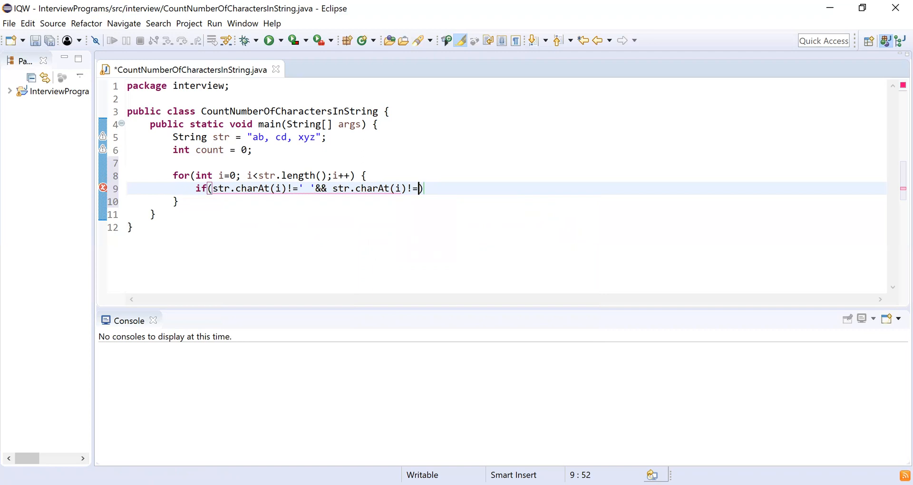
pyautogui.write("',")
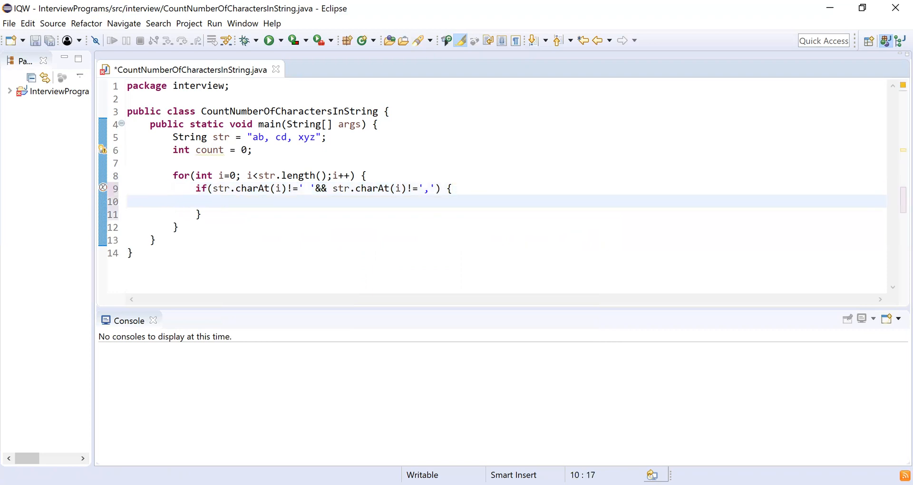
# - Add count++ inside the if and start a sysout statement after the loop
pyautogui.write('count+')
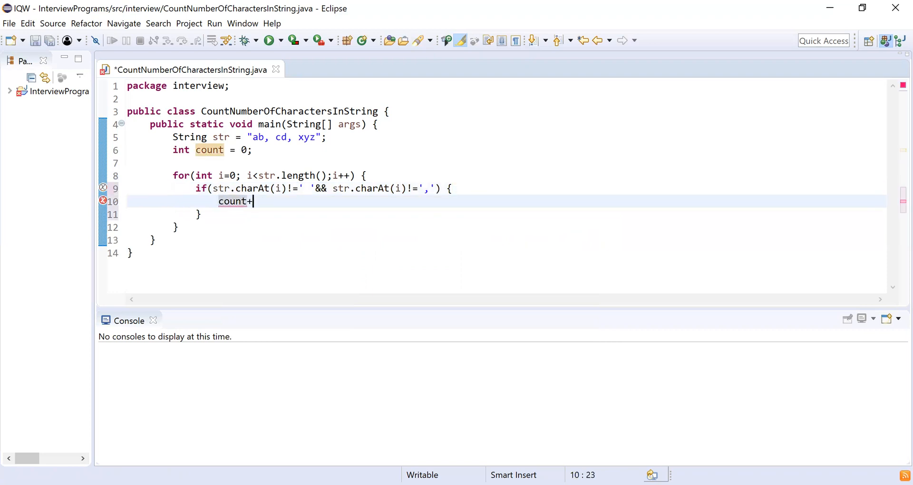
pyautogui.write('+;')
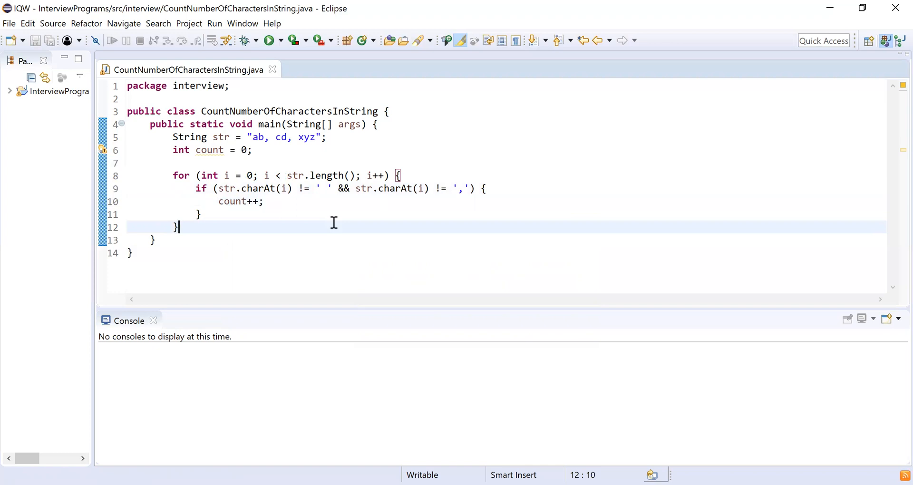
pyautogui.write('sysut')
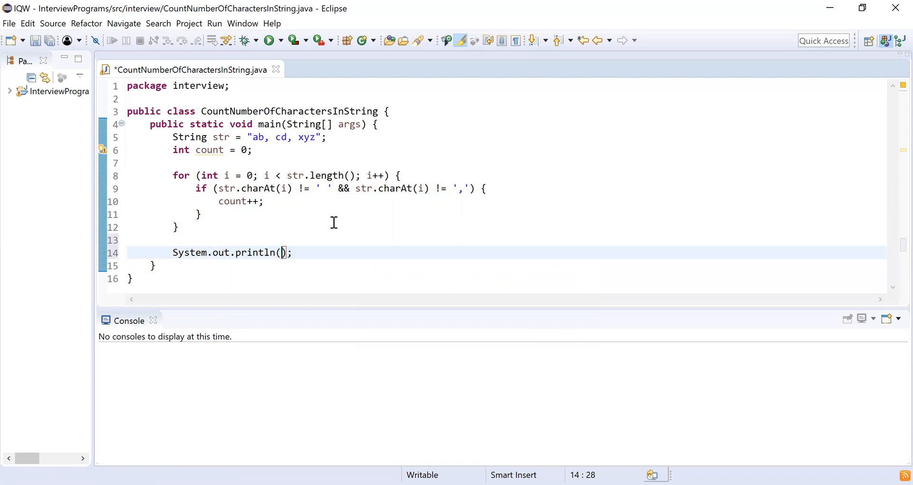
# - Print "Total number of character in the given string are: " + count
pyautogui.write('"Total numb')
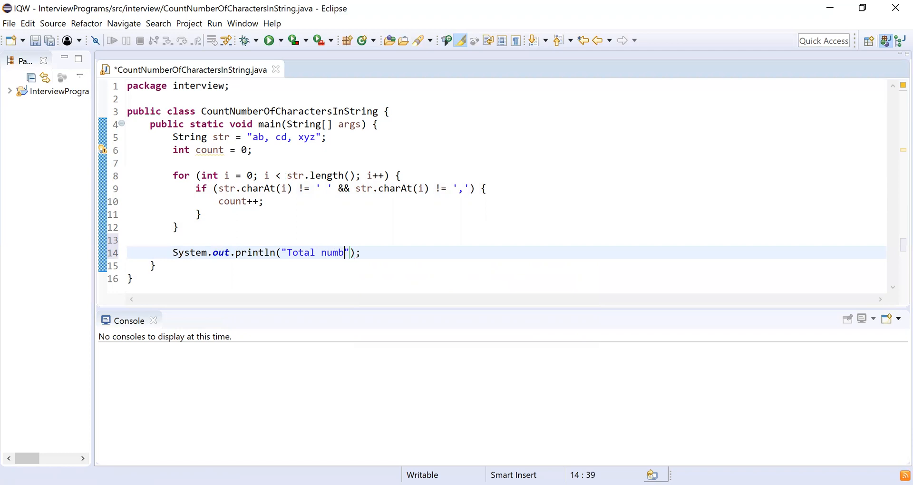
pyautogui.write('er of character in the')
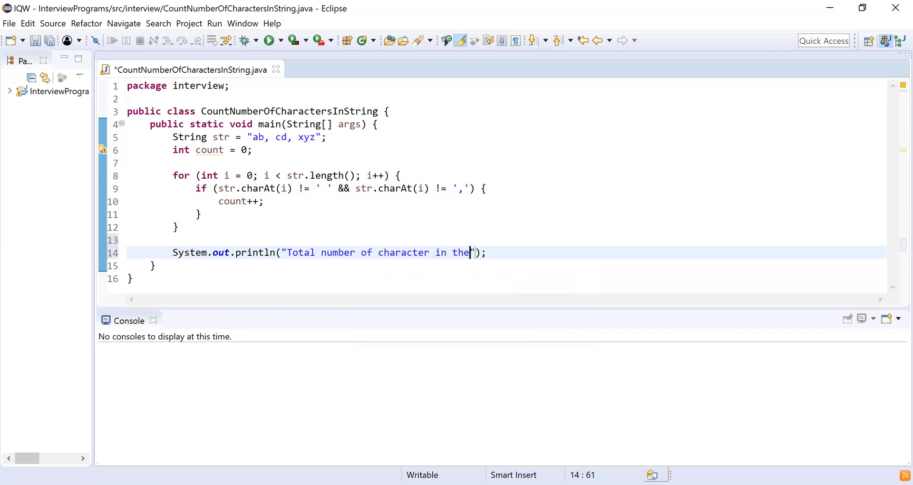
pyautogui.write('gifen stri')
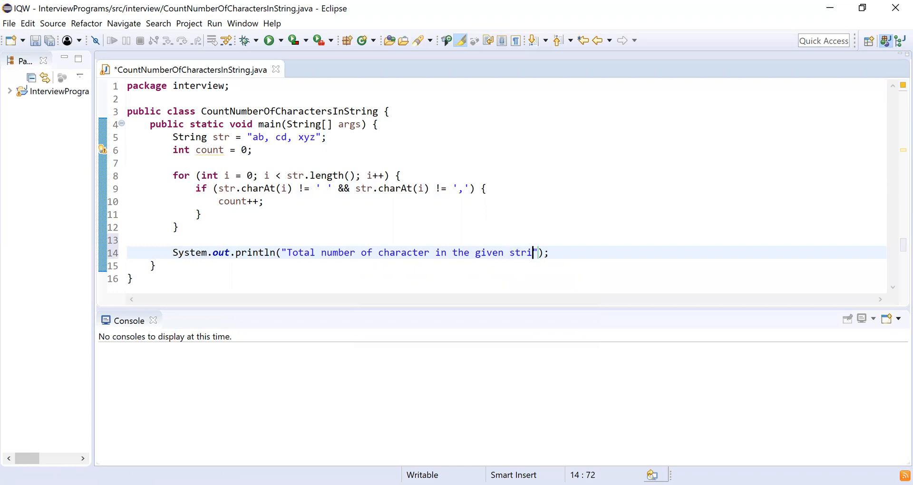
pyautogui.write('ng are:')
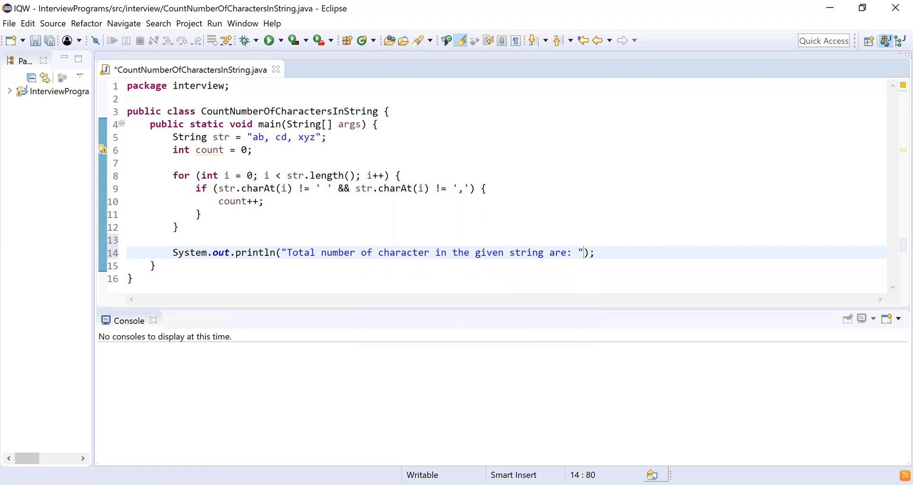
pyautogui.write('+count')
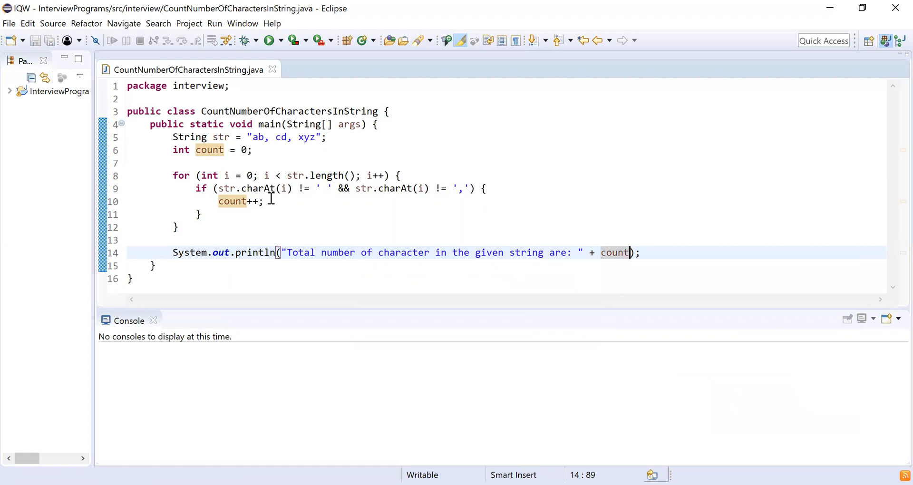
# - Run the program as a Java Application from the editor's context menu
pyautogui.rightClick(268, 197)
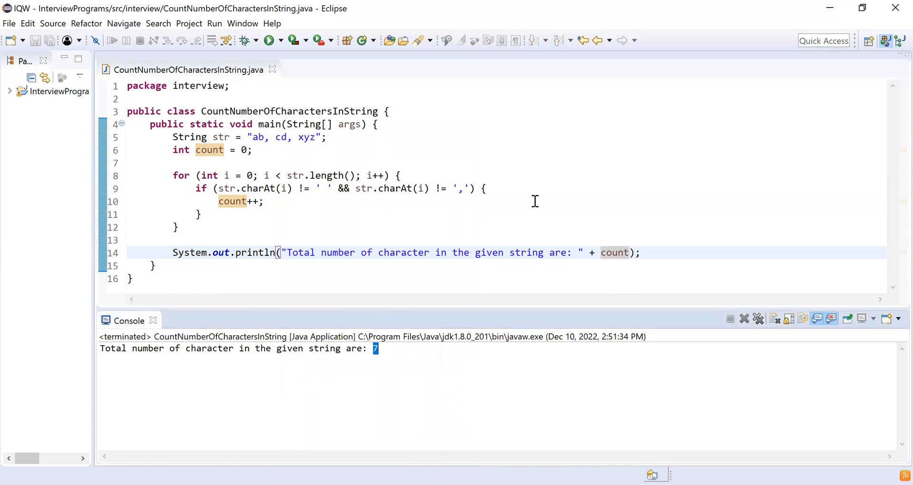
pyautogui.moveTo(433, 93)
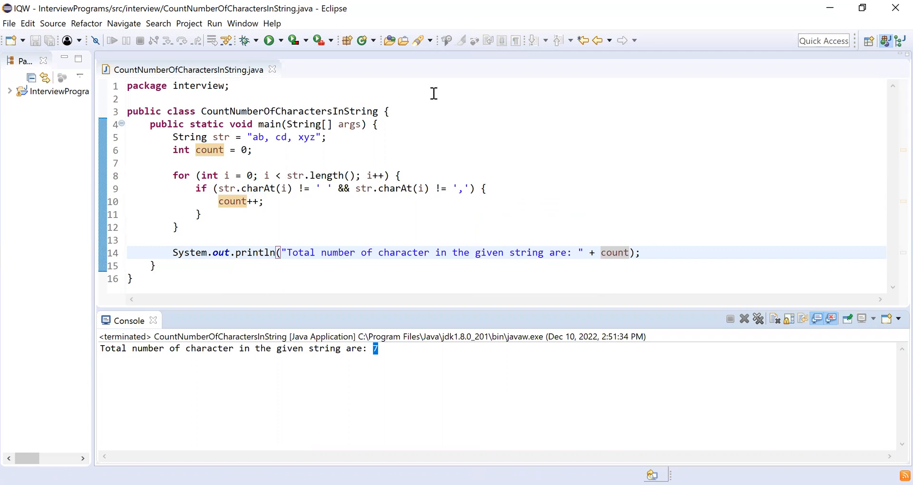